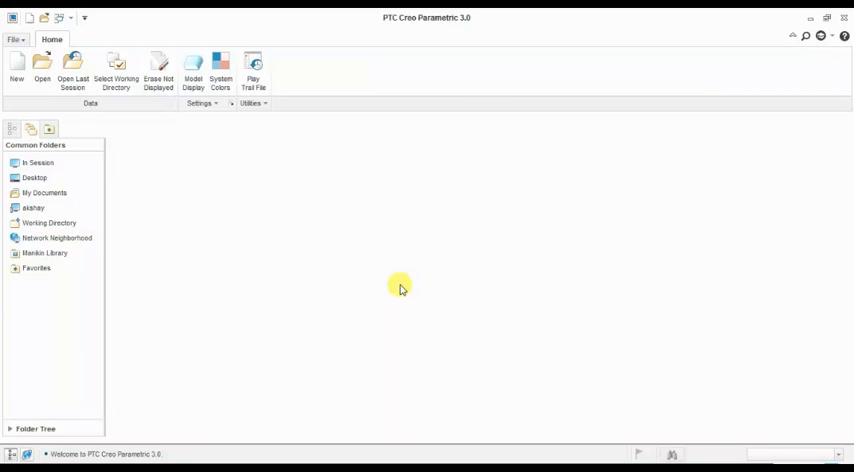
pyautogui.moveTo(280, 202)
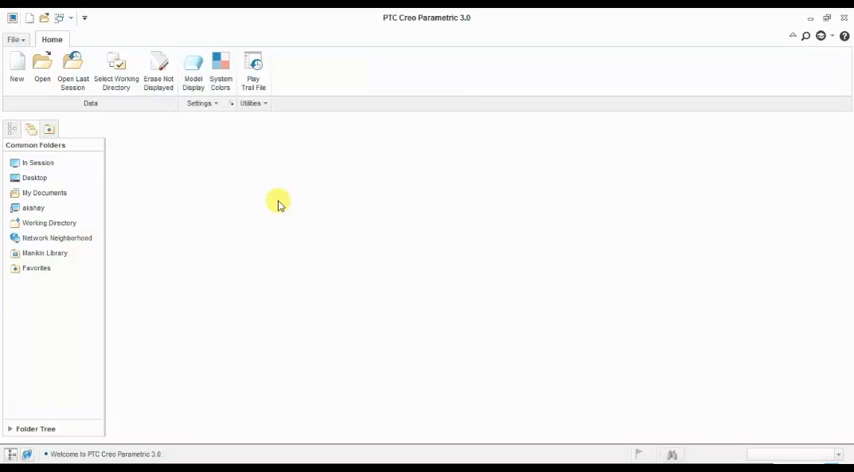
# Create solid part PRT0002 without the default template, using the mmns_part_solid template.
pyautogui.click(16, 64)
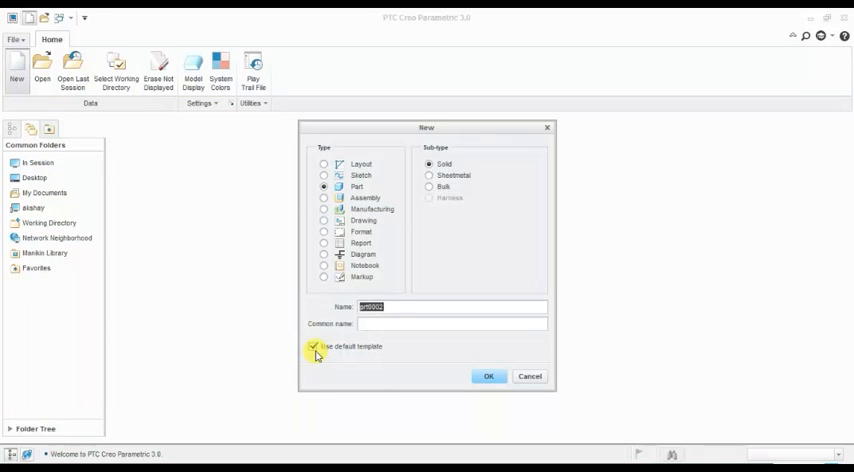
pyautogui.click(312, 346)
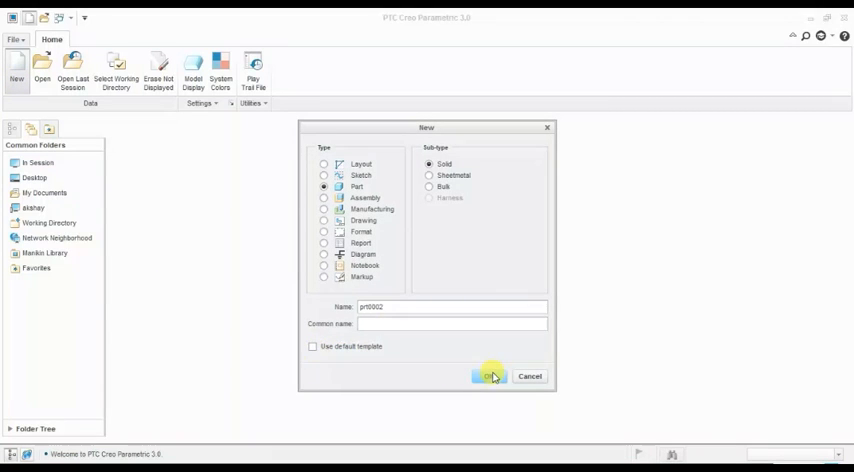
pyautogui.click(484, 376)
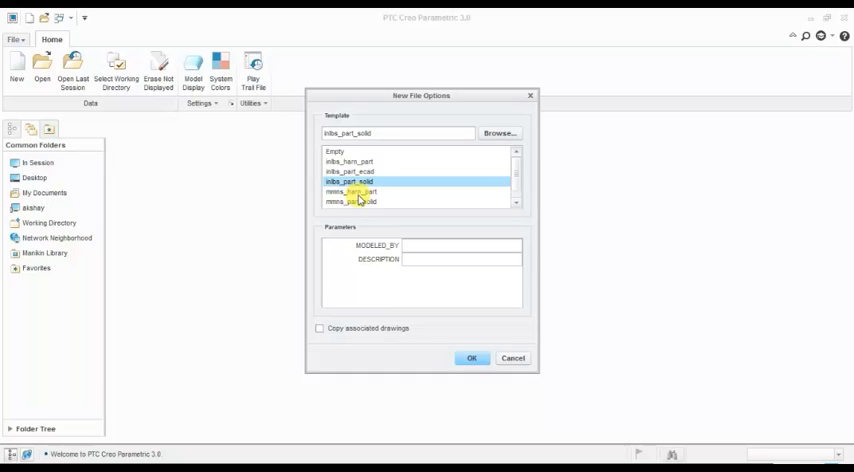
pyautogui.click(470, 358)
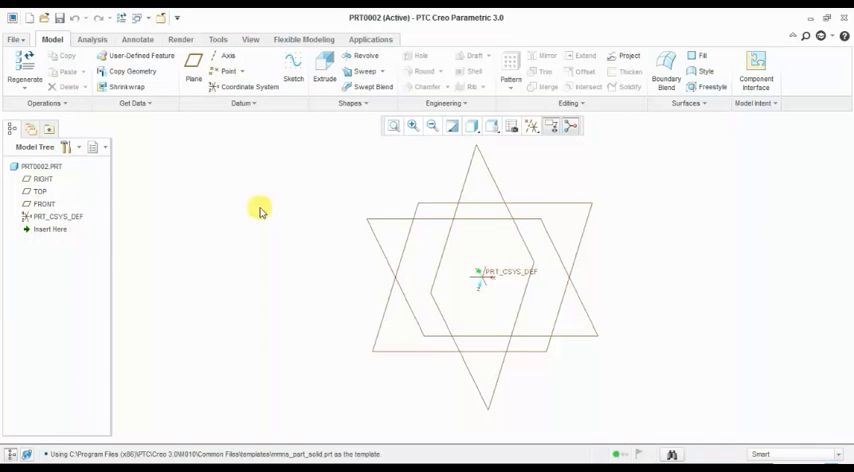
pyautogui.moveTo(248, 40)
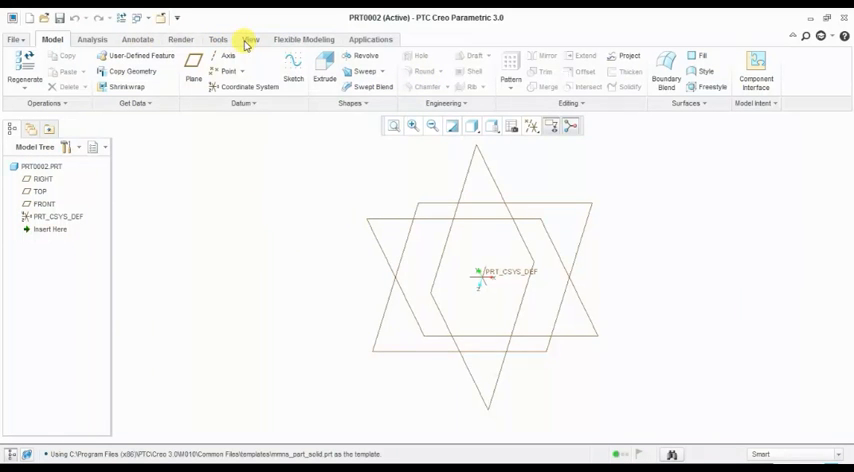
# Turn on Plane Tag Display and select the FRONT datum plane for sketching.
pyautogui.click(252, 40)
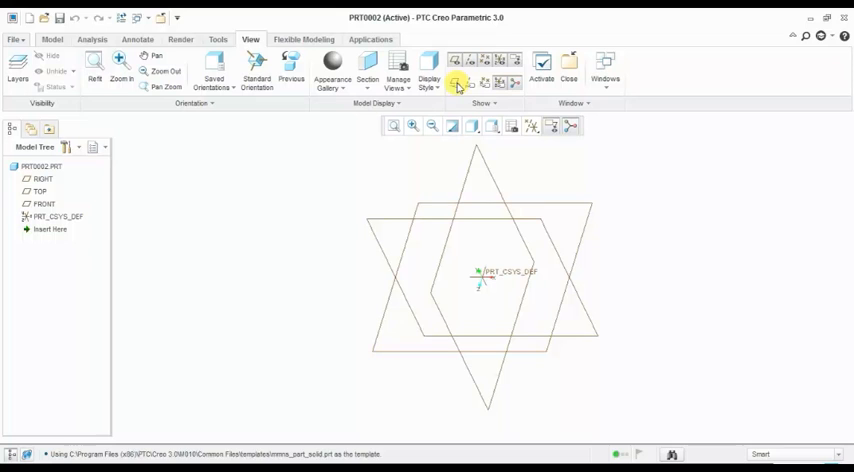
pyautogui.click(456, 84)
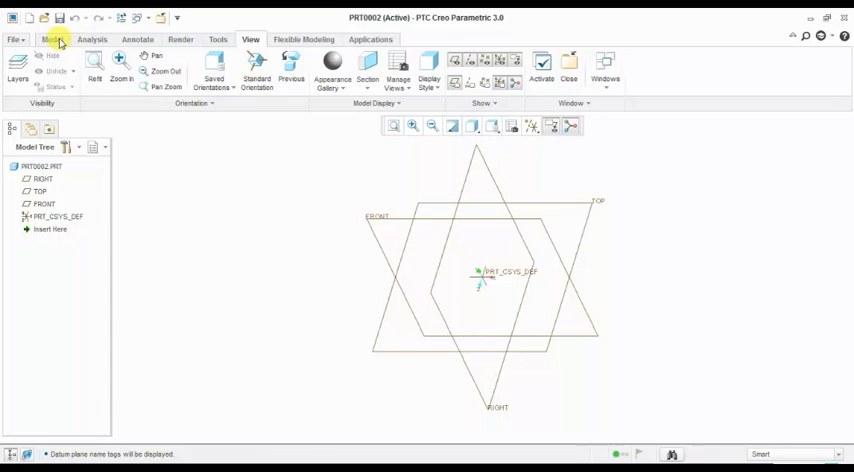
pyautogui.click(52, 40)
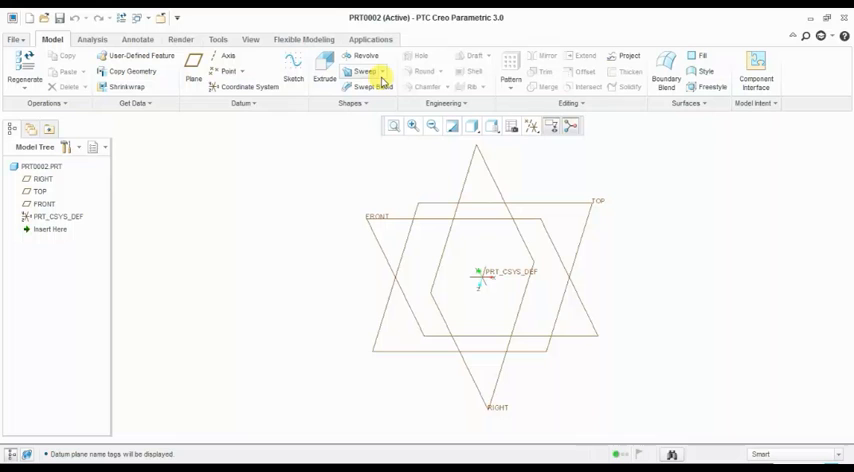
pyautogui.moveTo(380, 220)
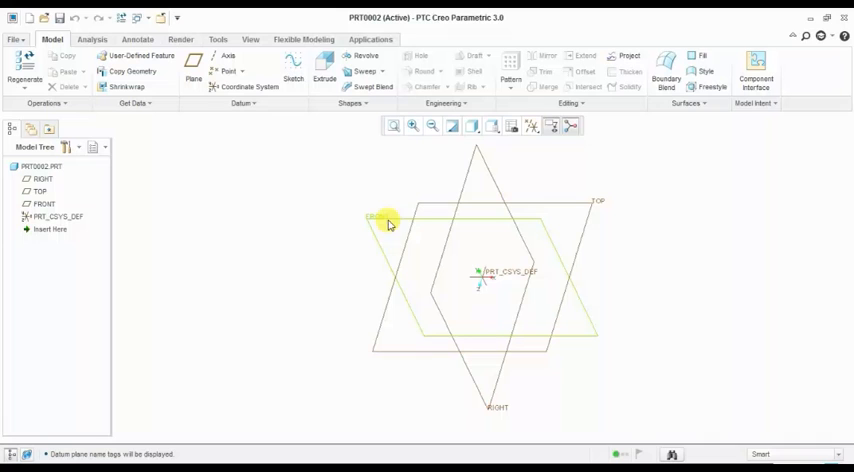
pyautogui.click(398, 220)
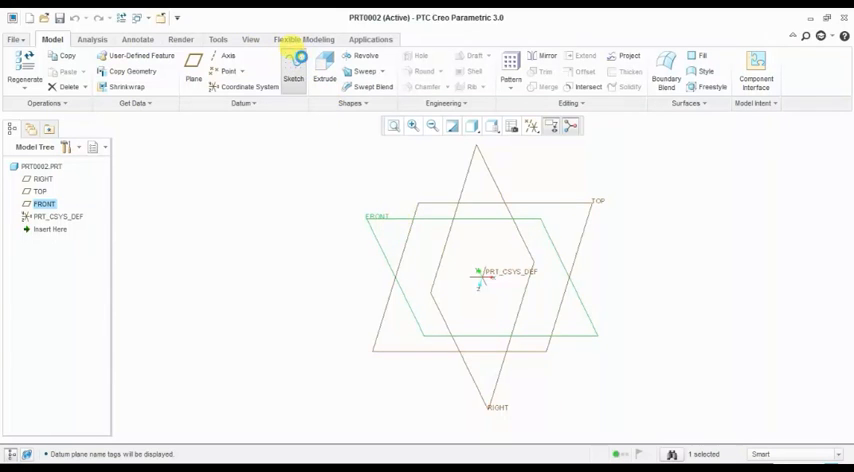
# Sketch a vertical line from the origin on FRONT as Sketch 1 and reselect FRONT.
pyautogui.click(292, 70)
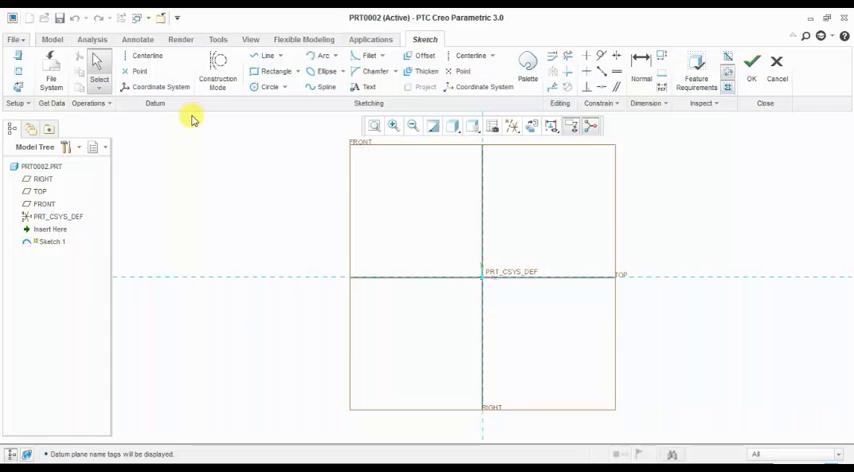
pyautogui.click(240, 56)
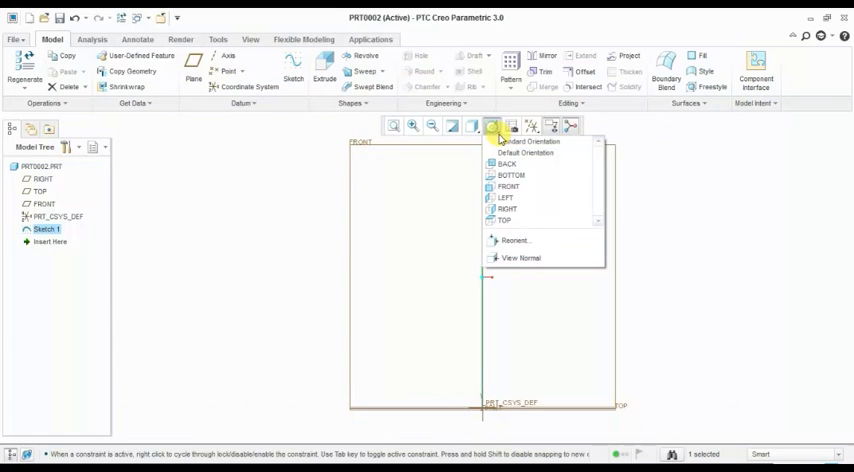
pyautogui.click(530, 140)
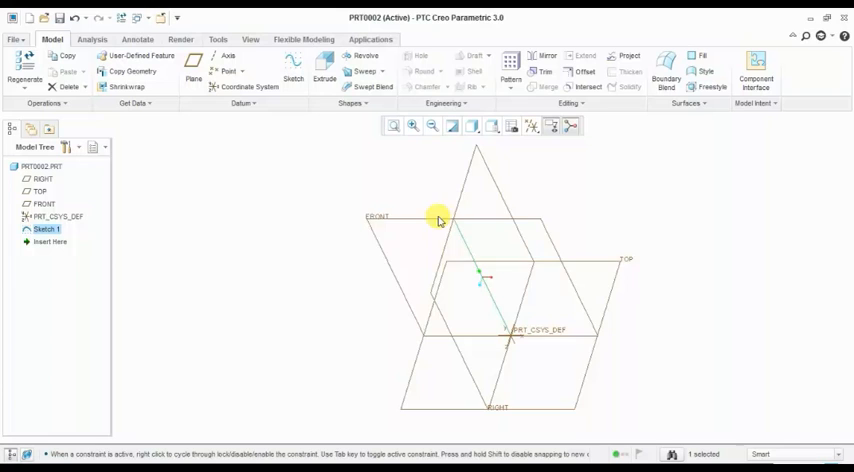
pyautogui.moveTo(252, 180)
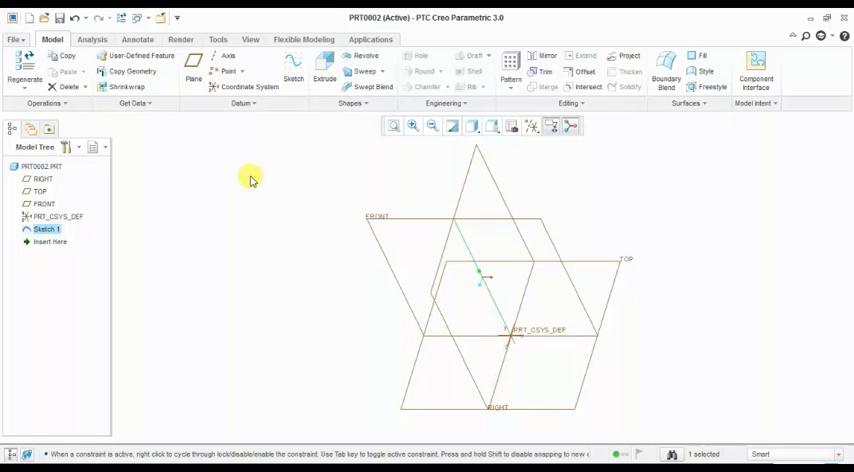
pyautogui.click(388, 224)
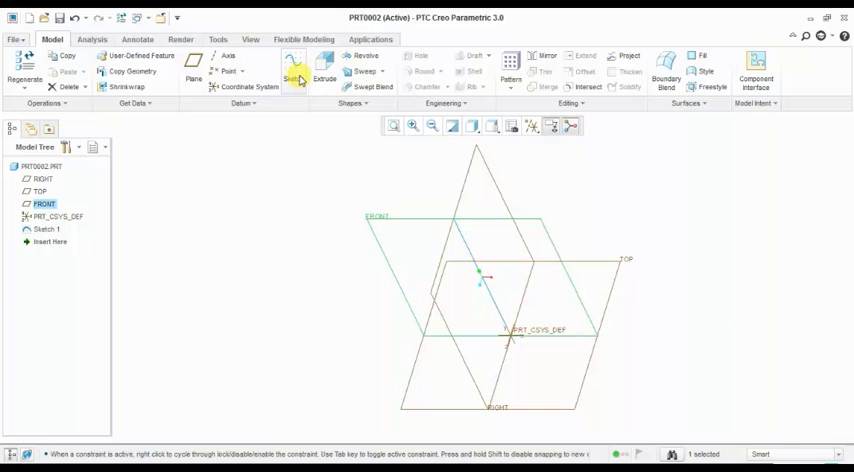
pyautogui.moveTo(292, 68)
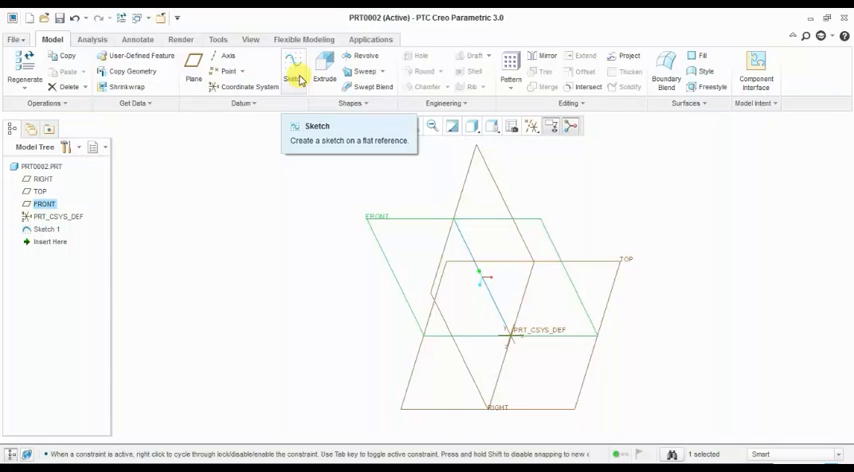
# Sketch a dimensioned arc on FRONT ending at the origin as Sketch 2.
pyautogui.click(292, 64)
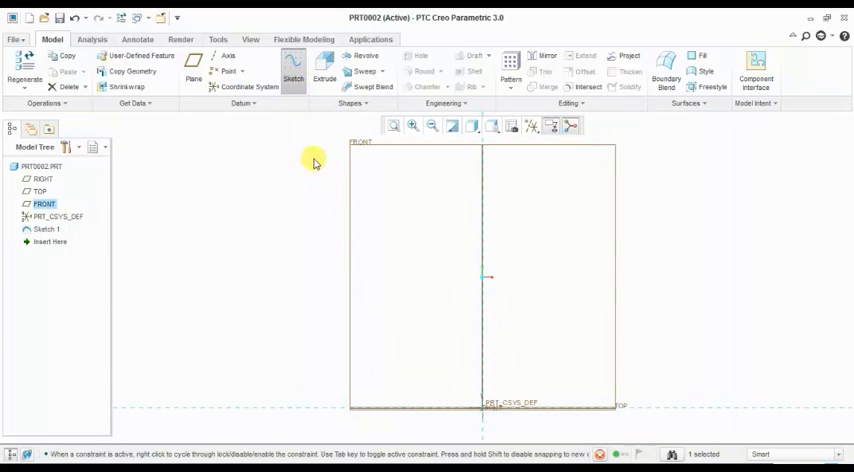
pyautogui.click(292, 70)
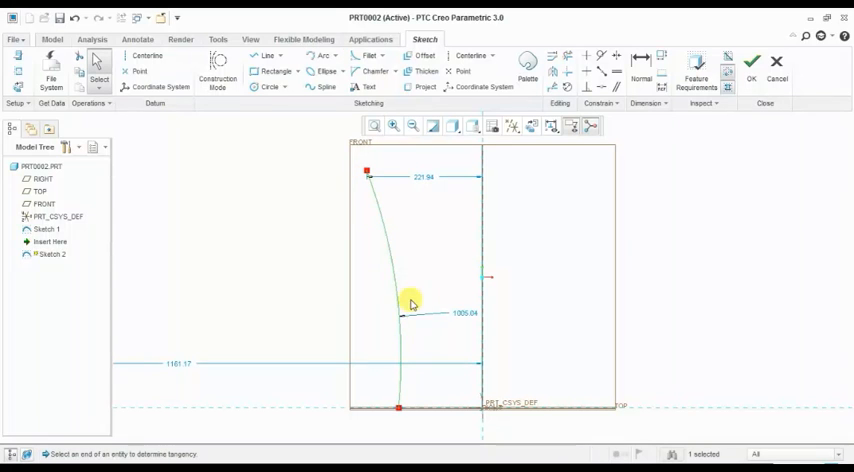
pyautogui.moveTo(464, 300)
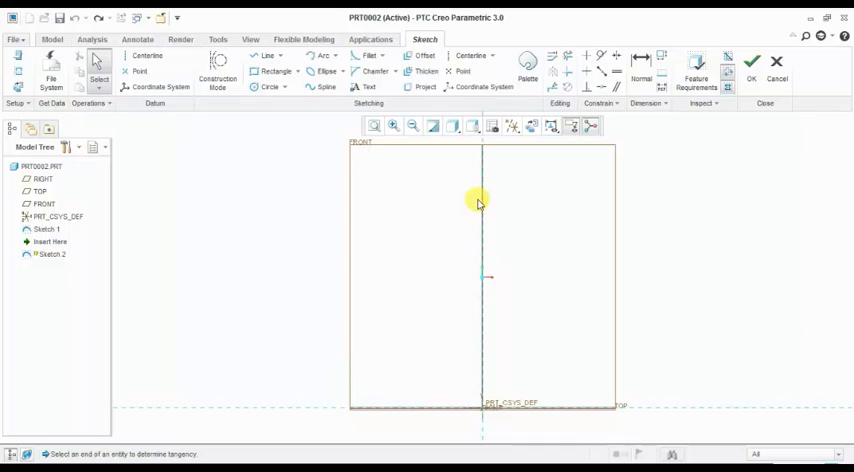
pyautogui.click(268, 56)
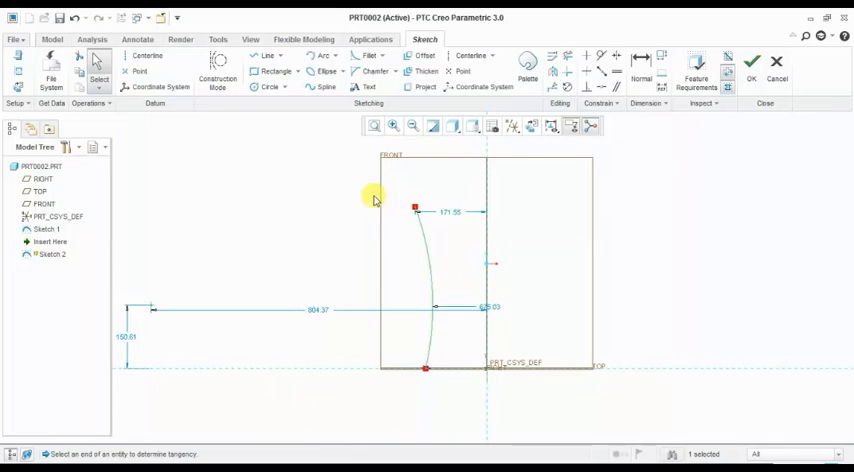
pyautogui.moveTo(630, 76)
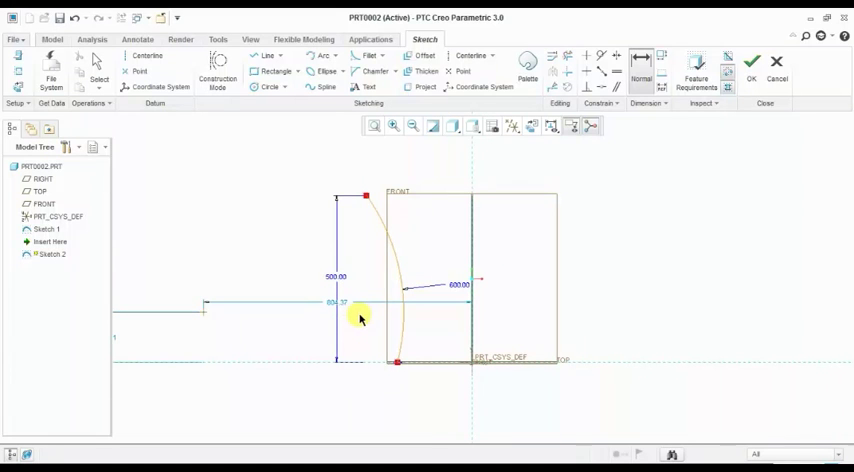
pyautogui.moveTo(752, 64)
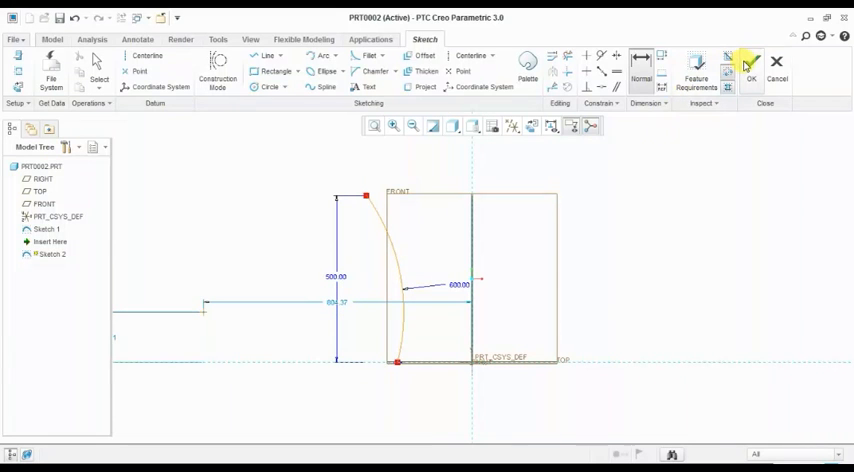
pyautogui.click(750, 64)
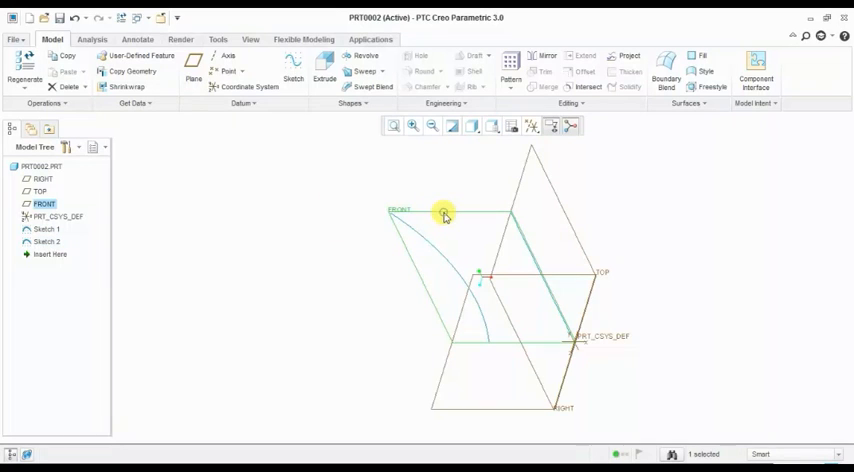
# Sketch the opposite, mirrored arc trajectory on the same plane as Sketch 3.
pyautogui.click(292, 64)
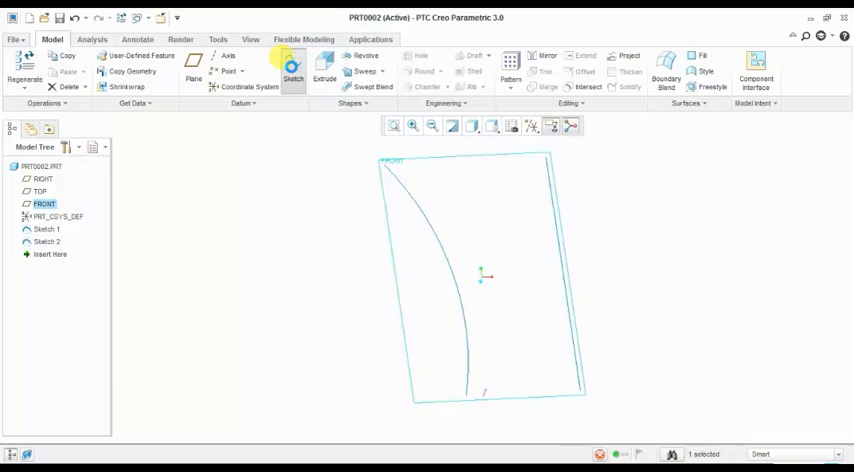
pyautogui.click(292, 70)
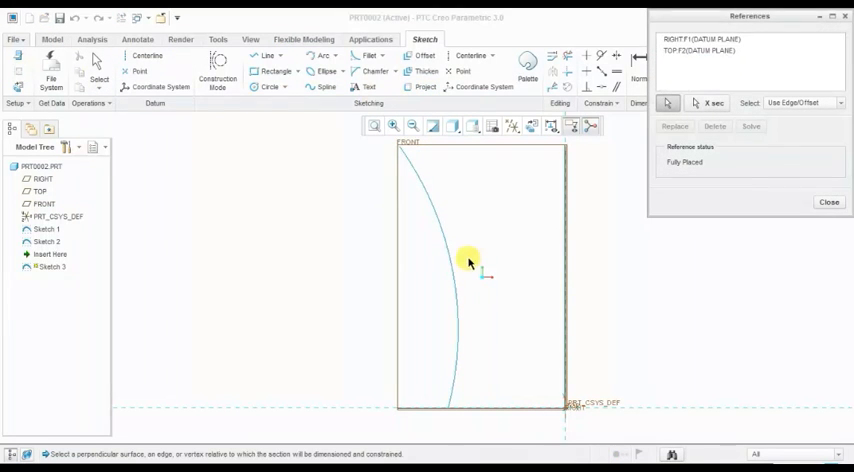
pyautogui.click(458, 256)
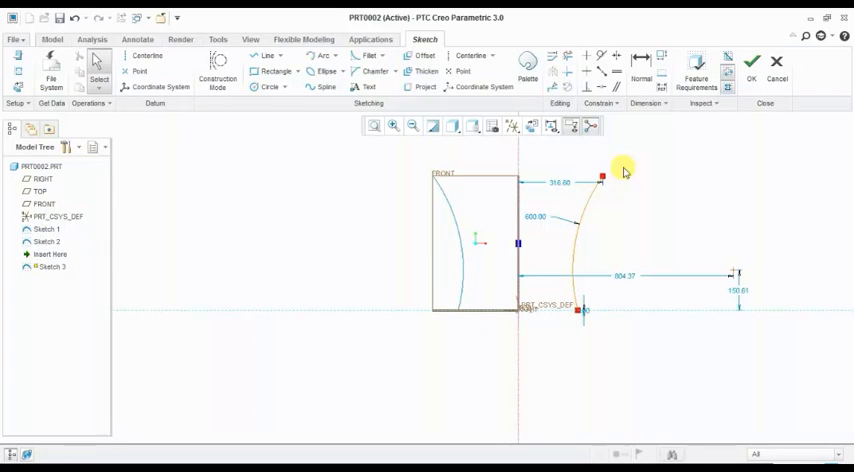
pyautogui.click(752, 60)
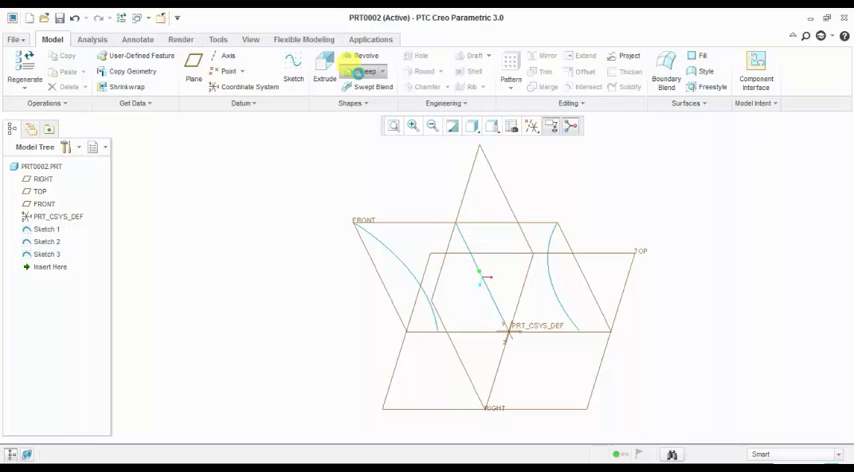
# Start a sweep with the straight line as origin trajectory and both arcs as chains.
pyautogui.click(370, 70)
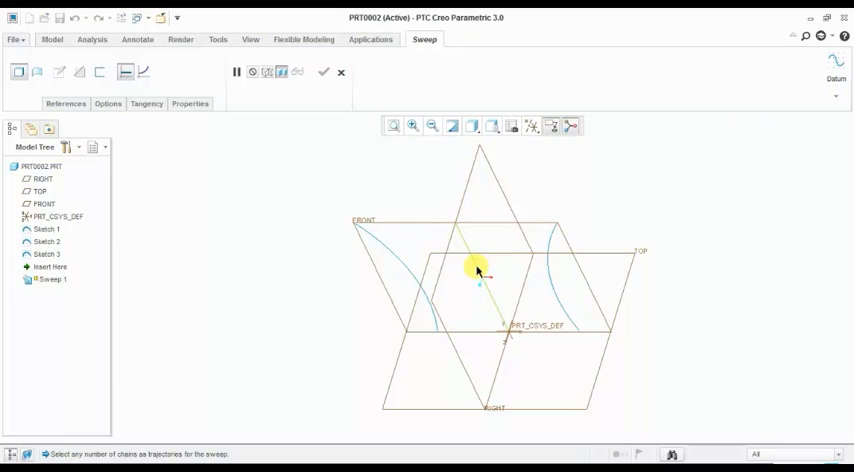
pyautogui.click(480, 270)
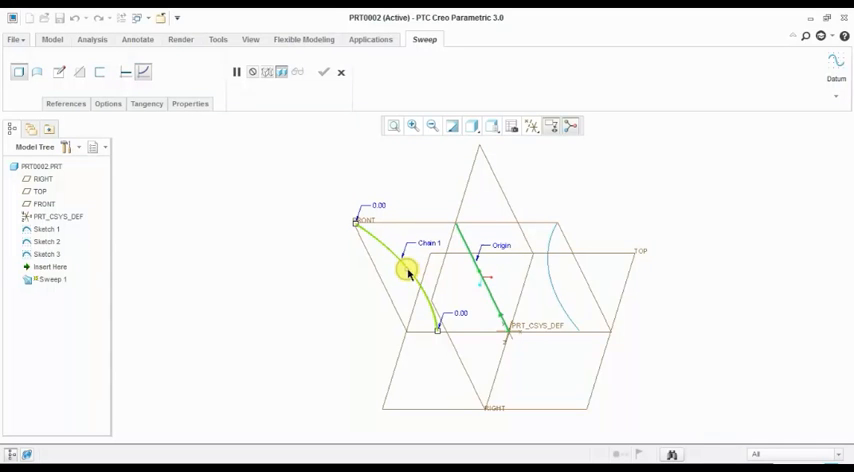
pyautogui.moveTo(550, 286)
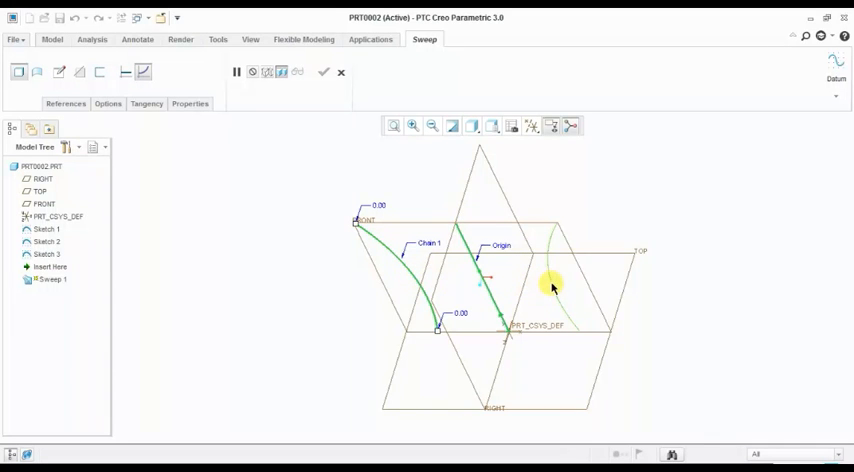
pyautogui.click(552, 284)
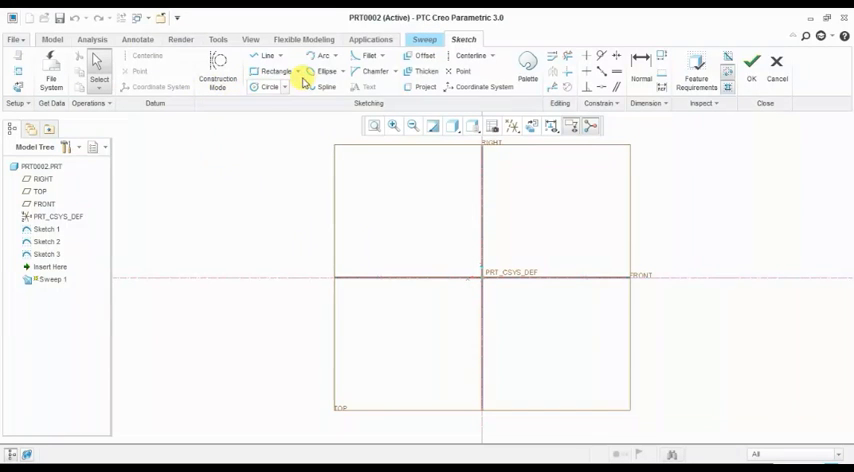
# Sketch an ellipse section centred on the origin trajectory and accept it.
pyautogui.click(324, 72)
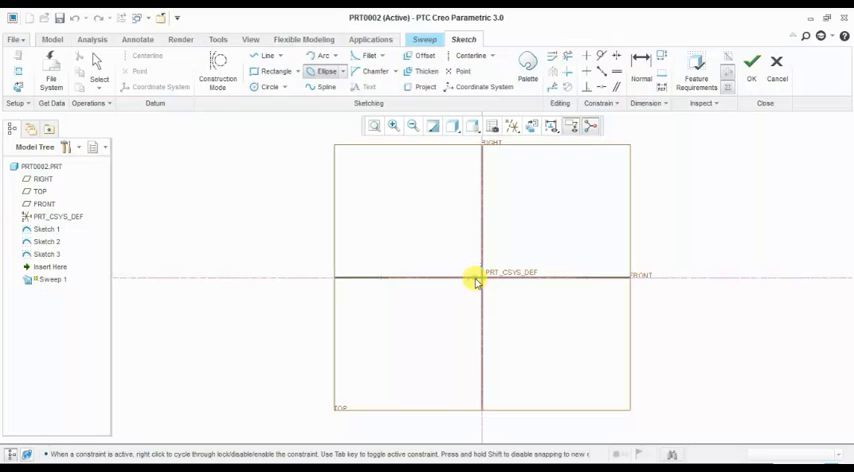
pyautogui.moveTo(532, 290)
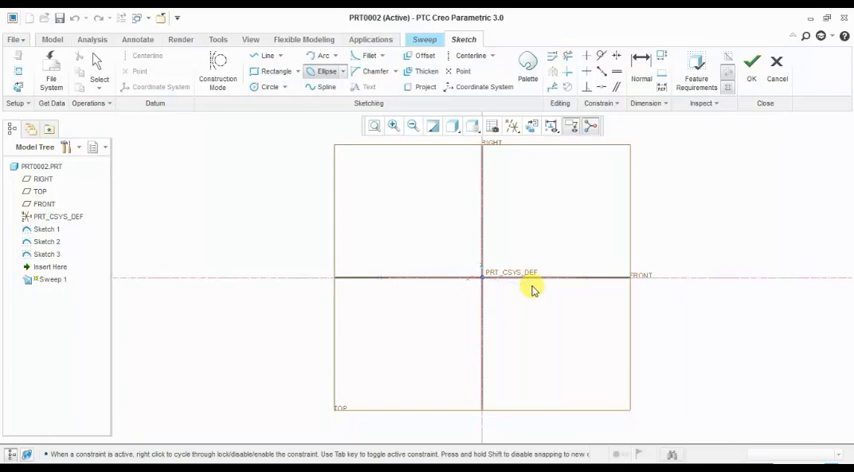
pyautogui.moveTo(588, 280)
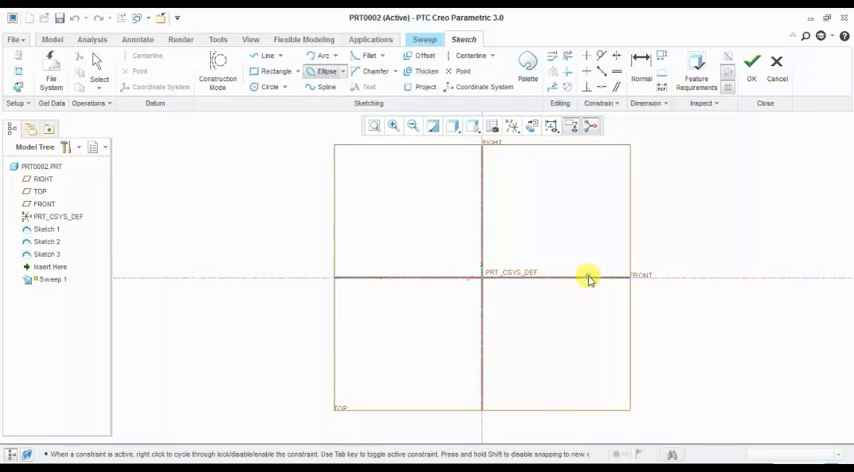
pyautogui.click(328, 72)
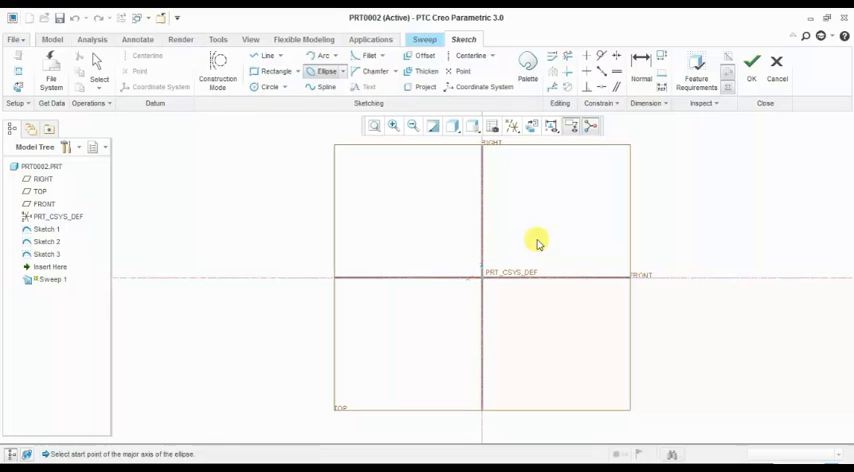
pyautogui.click(340, 72)
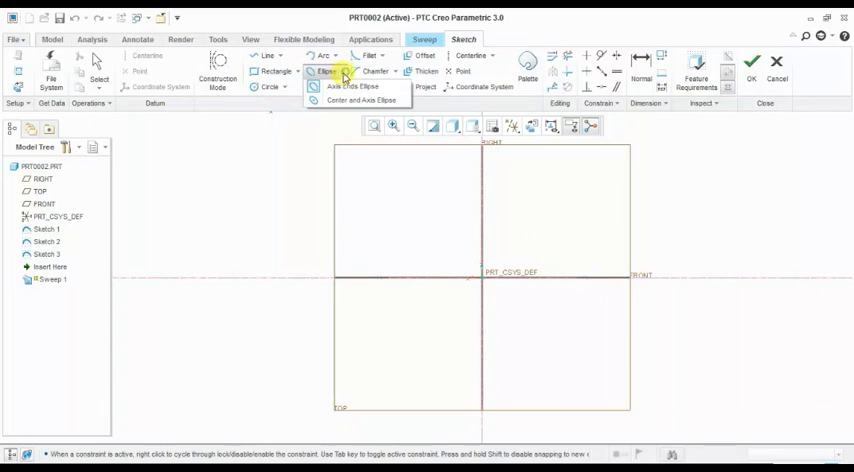
pyautogui.moveTo(360, 100)
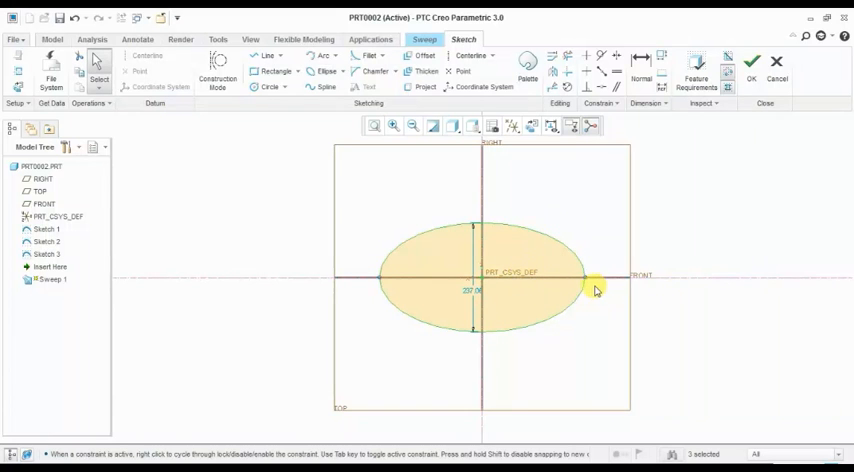
pyautogui.click(472, 126)
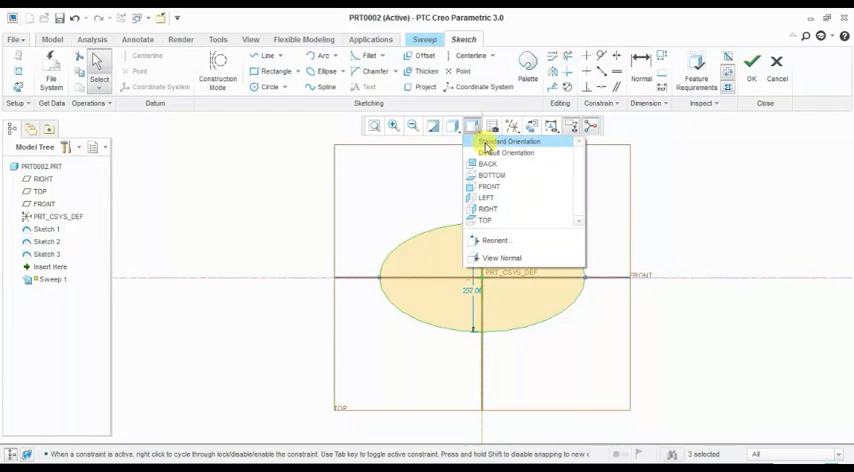
pyautogui.click(508, 140)
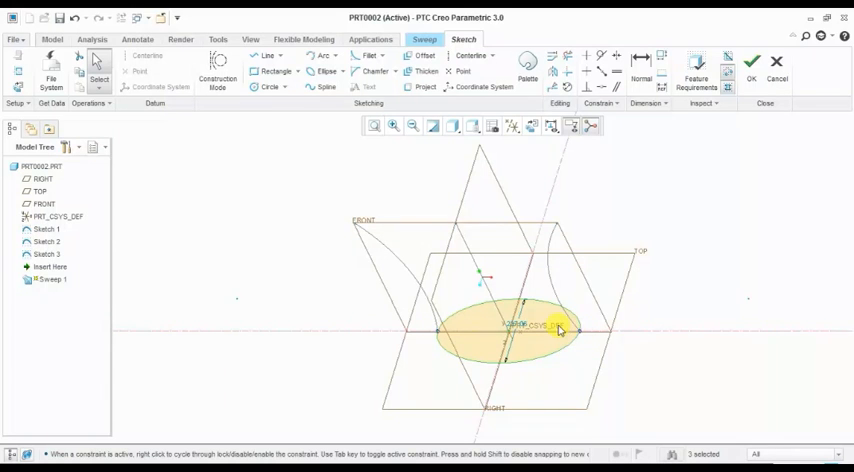
pyautogui.moveTo(648, 160)
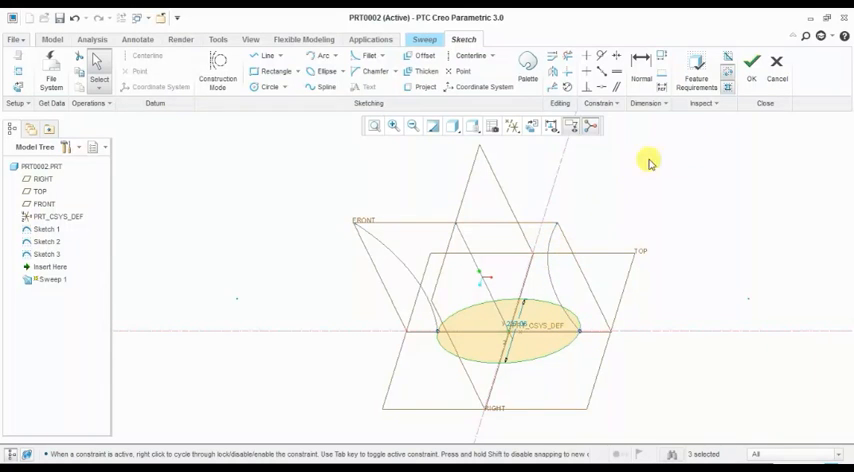
pyautogui.click(752, 64)
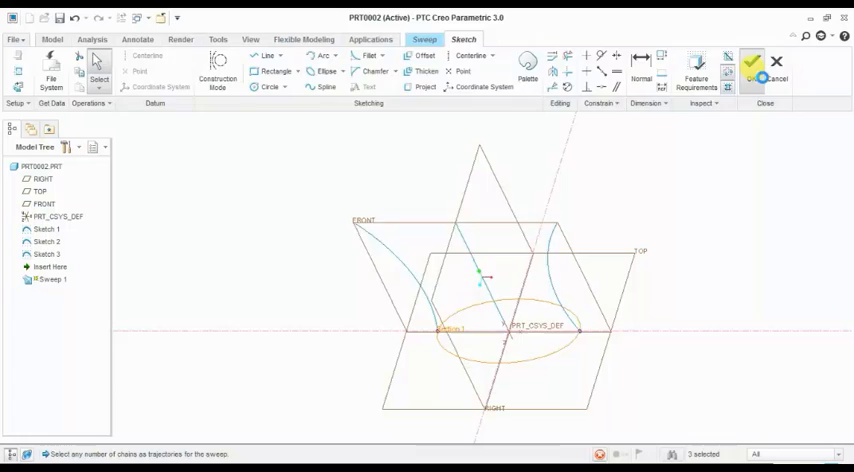
# Accept the sweep preview to create the curved-sided swept solid.
pyautogui.click(752, 64)
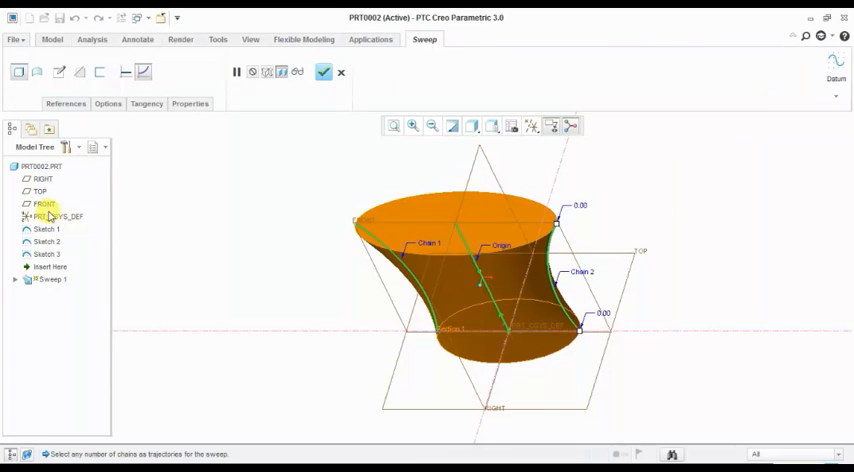
pyautogui.moveTo(430, 350)
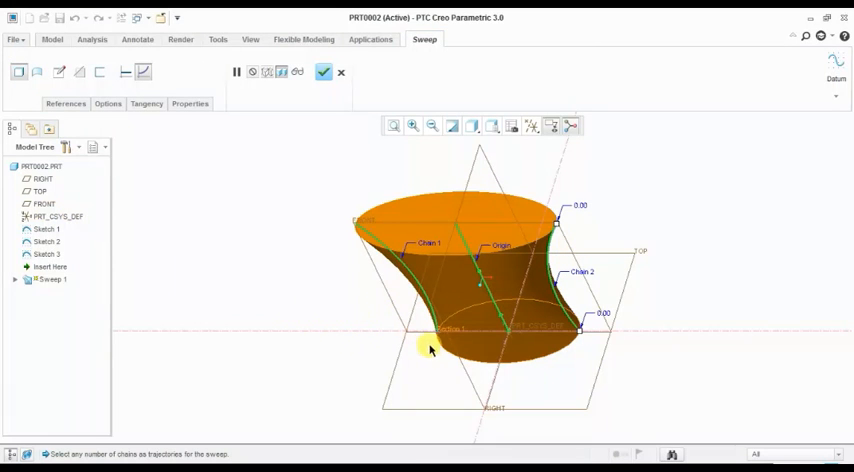
pyautogui.moveTo(568, 318)
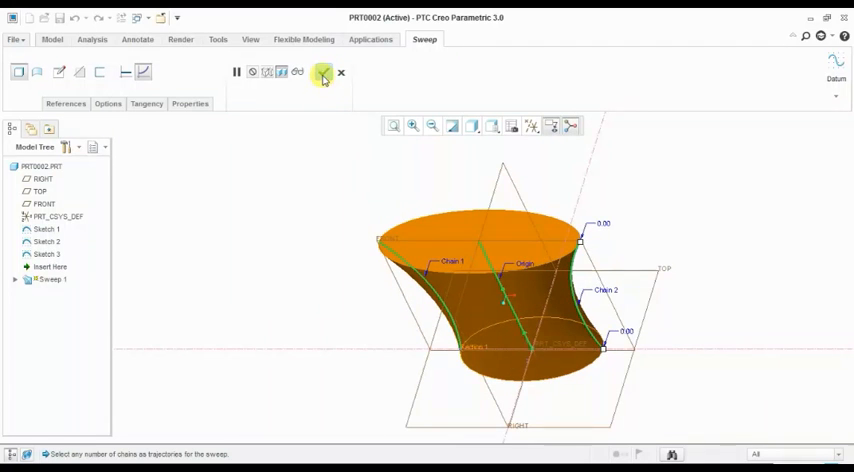
pyautogui.click(322, 72)
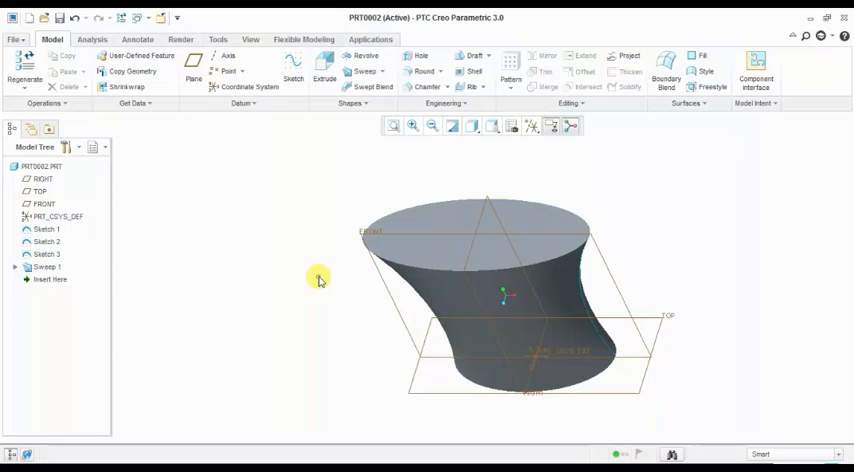